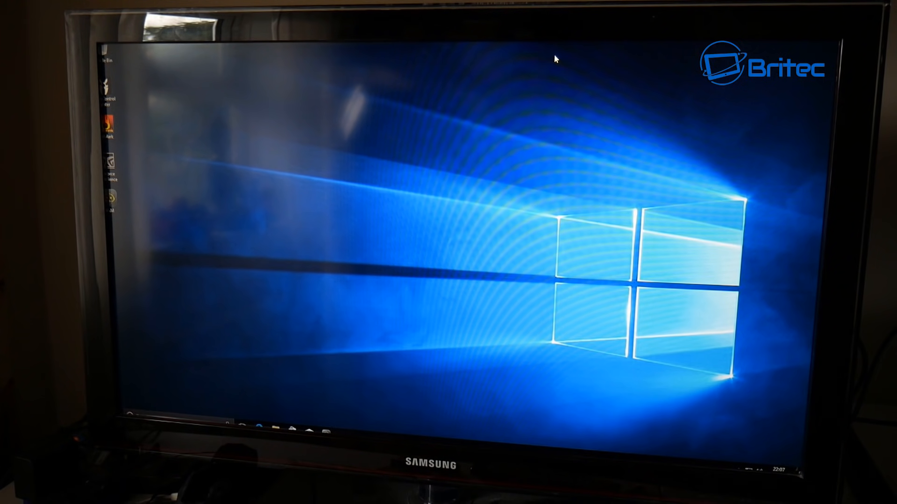
mouse_move(353, 199)
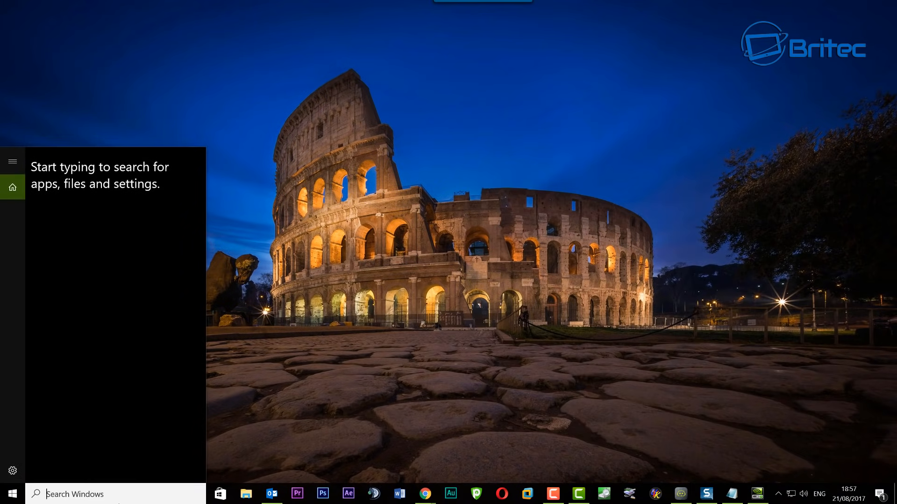
Step: Search 'control' from Start and open the Control Panel desktop app
type("control panel")
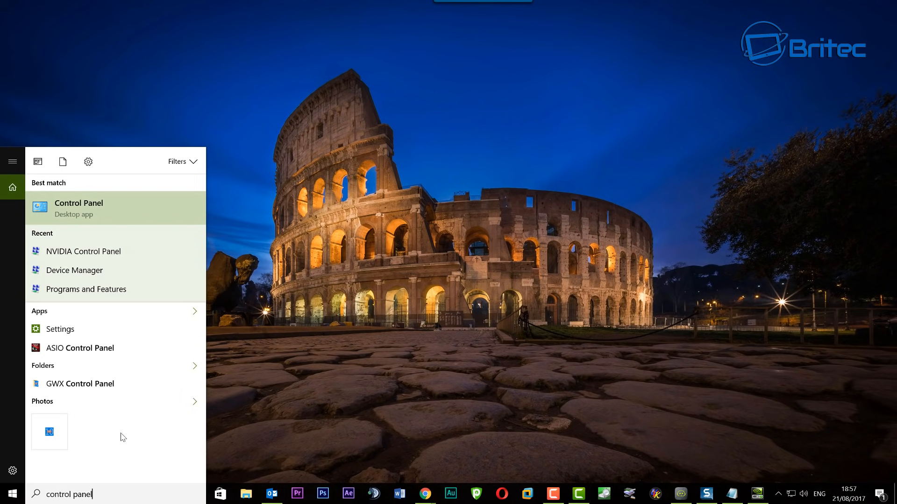
mouse_move(83, 209)
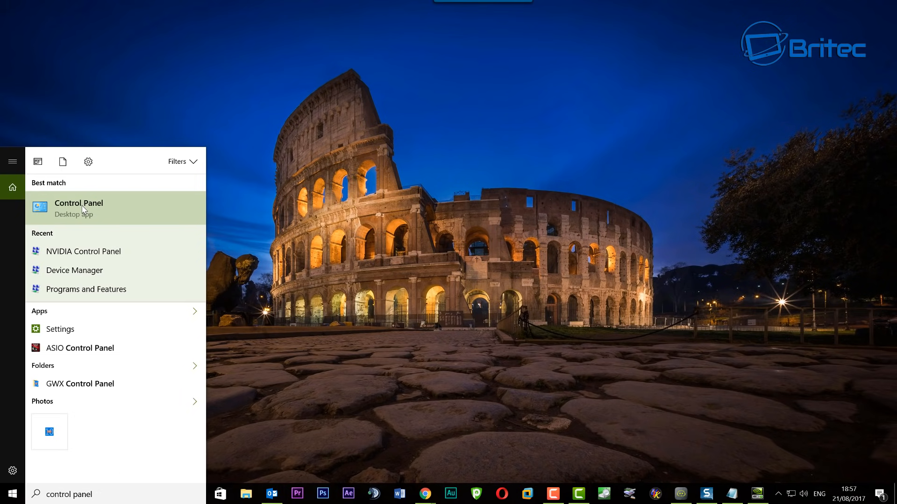
left_click(78, 207)
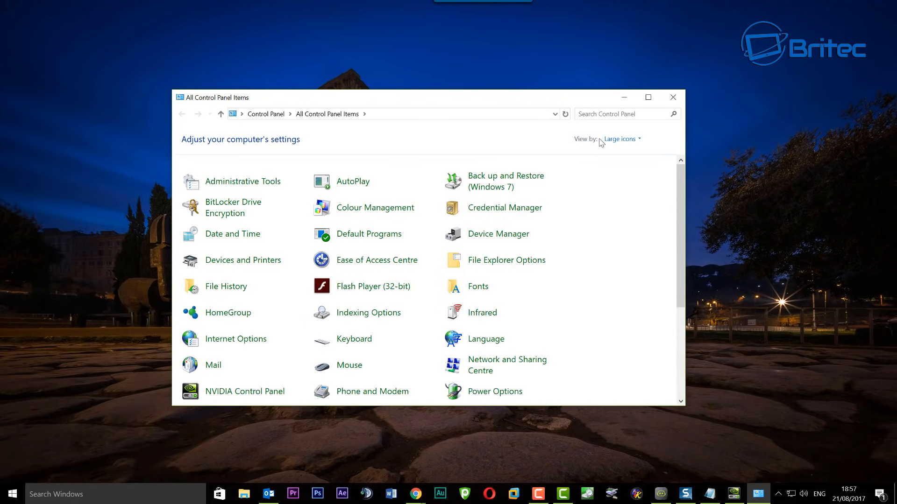
mouse_move(648, 97)
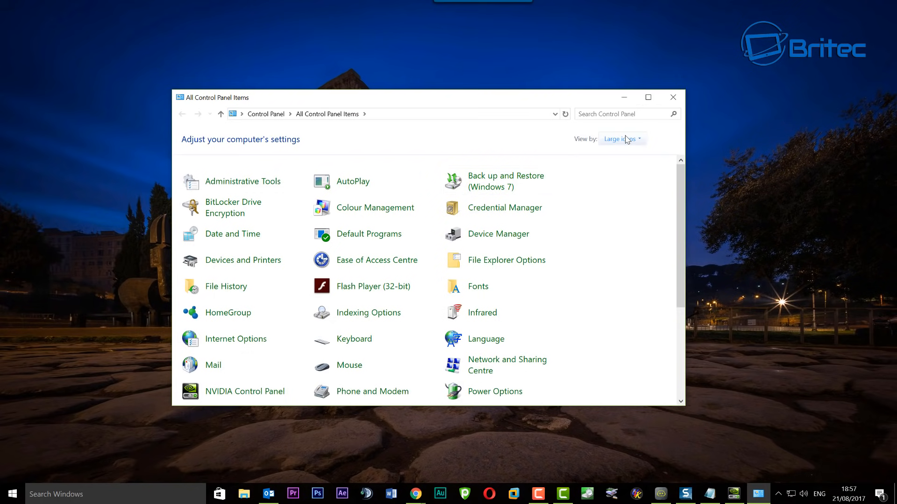
Step: Check the View by setting, then launch NVIDIA Control Panel from the item list
left_click(620, 139)
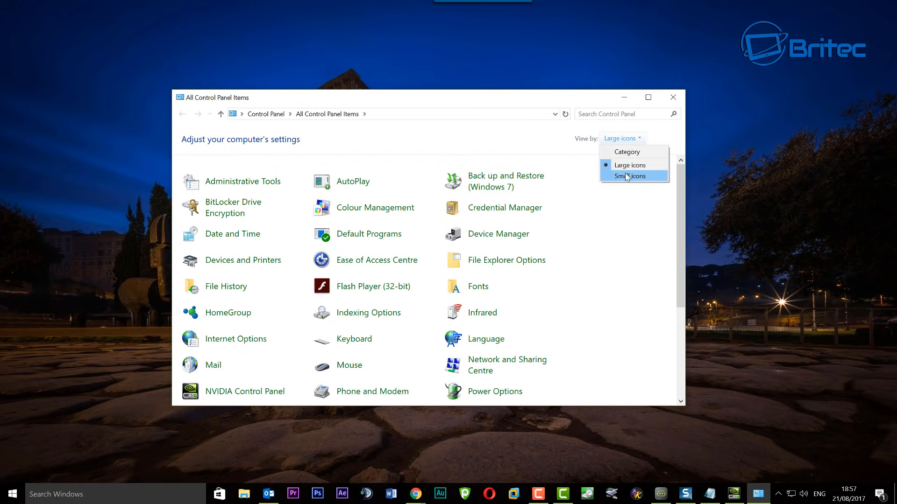
mouse_move(589, 245)
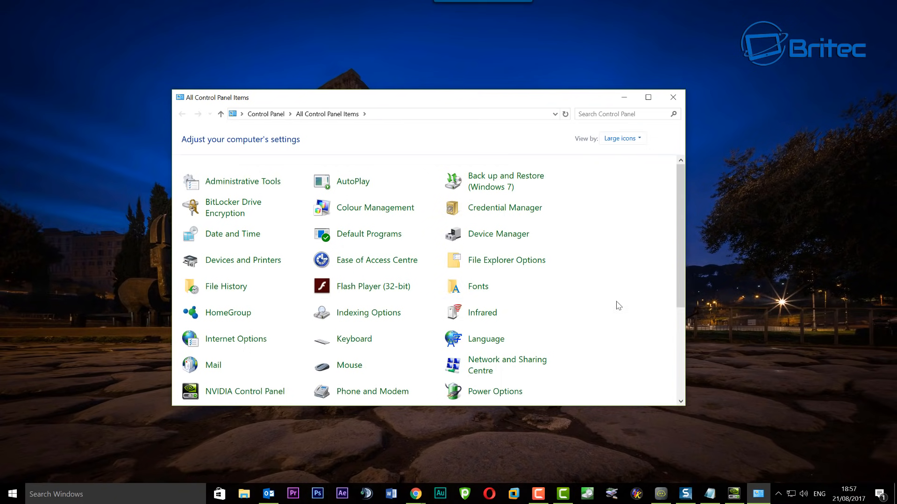
scroll("down", 3)
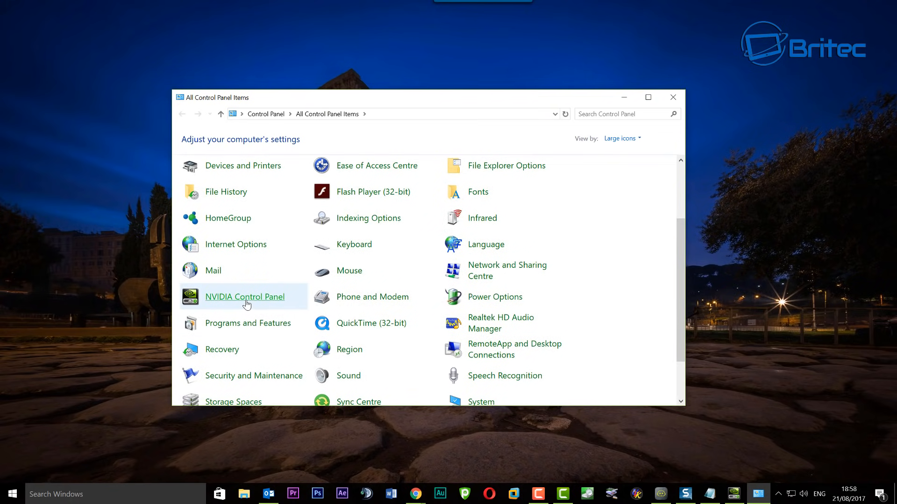
double_click(245, 297)
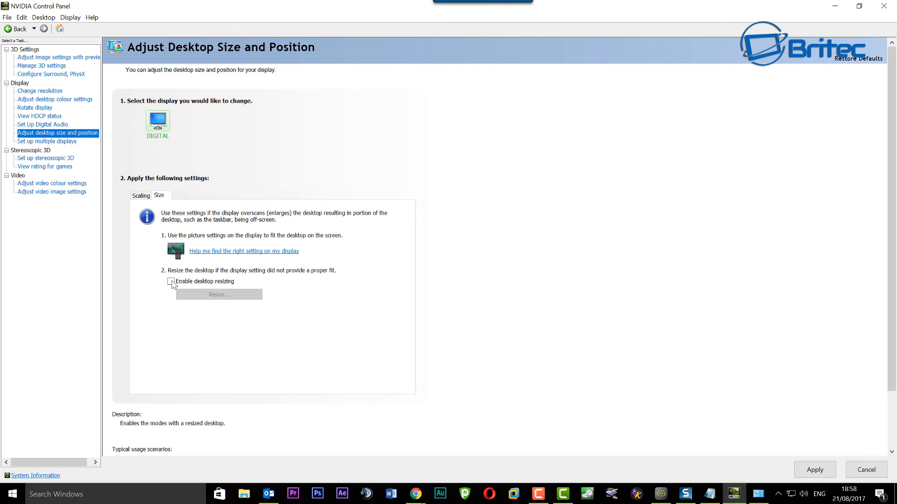
Step: Review the Scaling tab, then enable desktop resizing on the Size tab
left_click(140, 196)
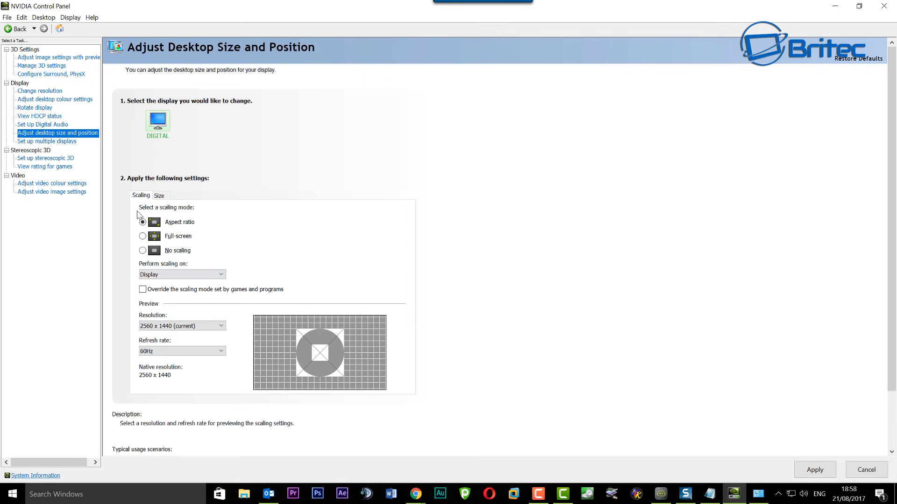
left_click(142, 222)
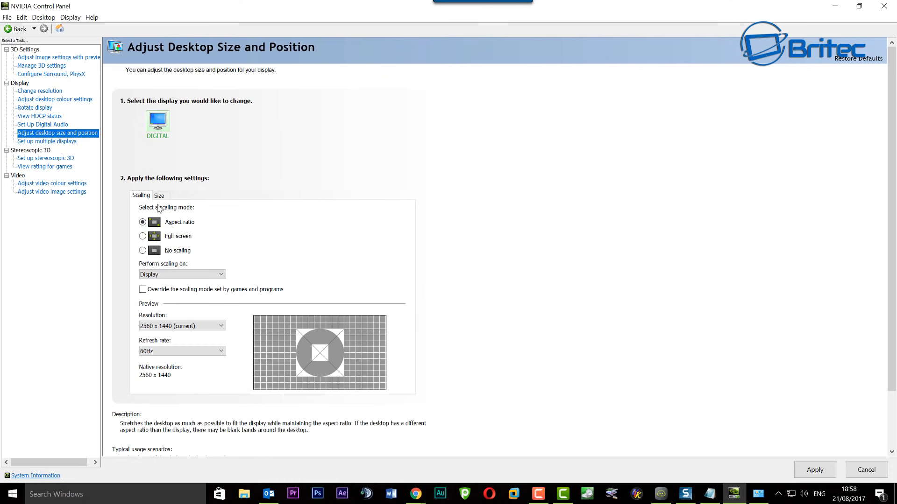
left_click(159, 195)
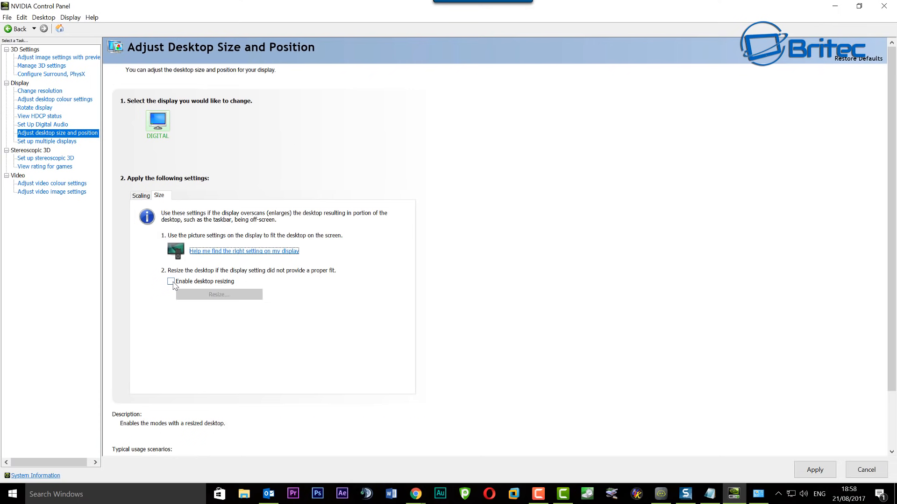
left_click(171, 281)
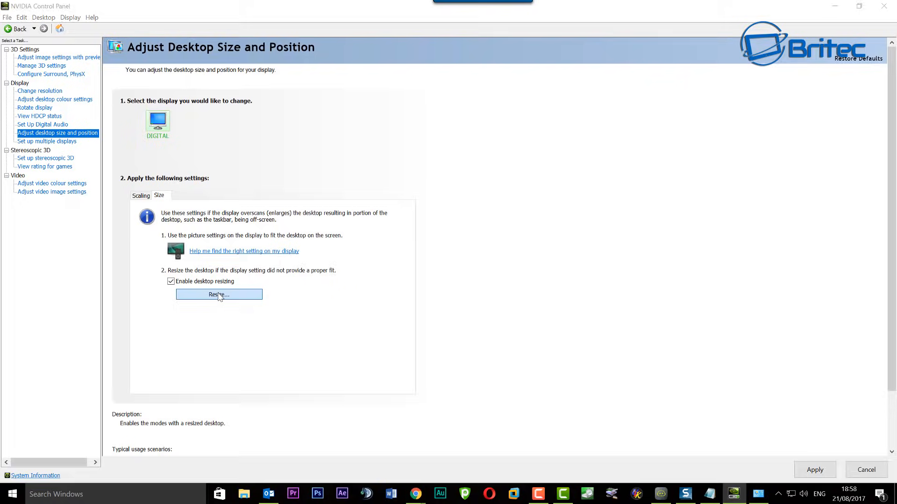
Step: Open the Resize screen showing width and height sliders at 2560 x 1440
left_click(219, 295)
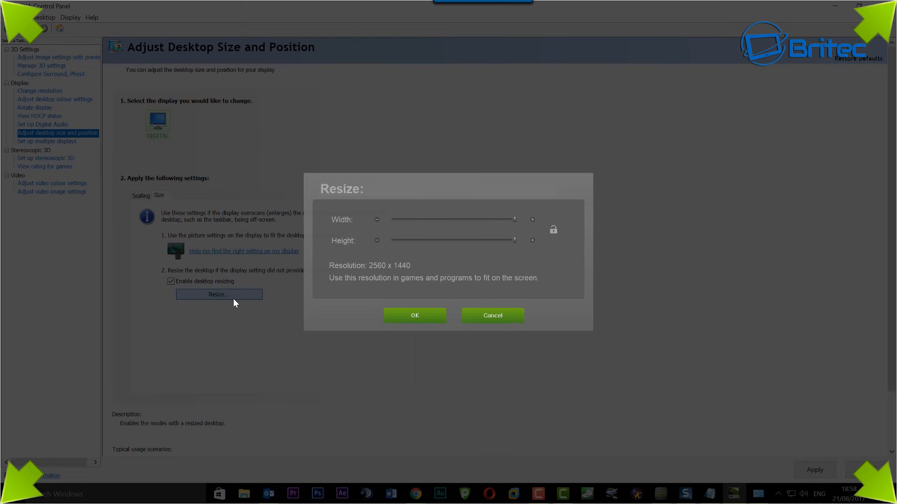
mouse_move(719, 461)
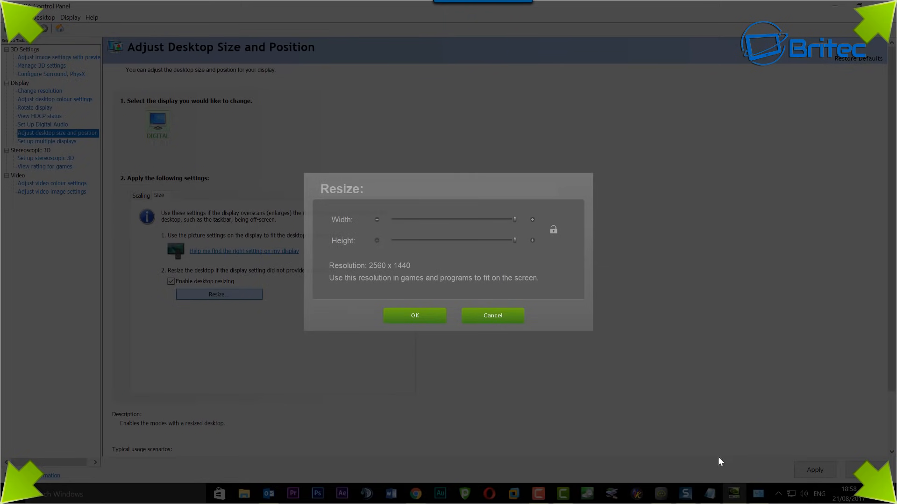
mouse_move(879, 33)
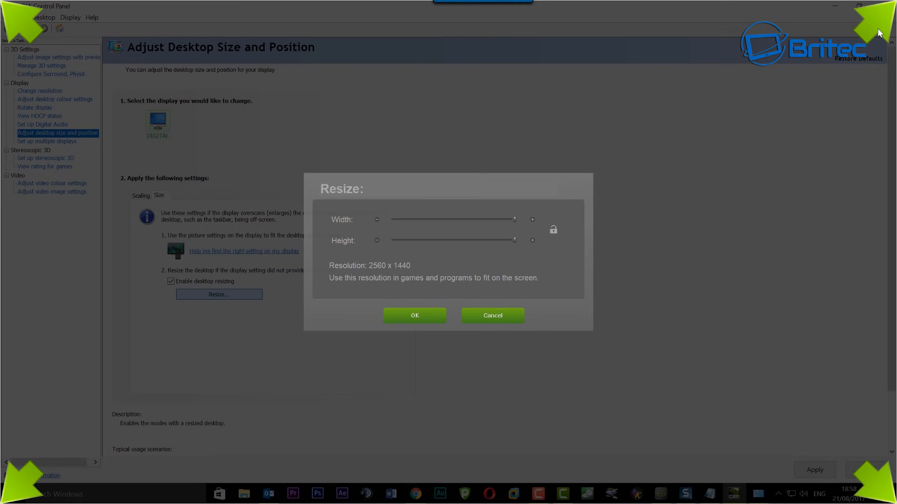
mouse_move(502, 224)
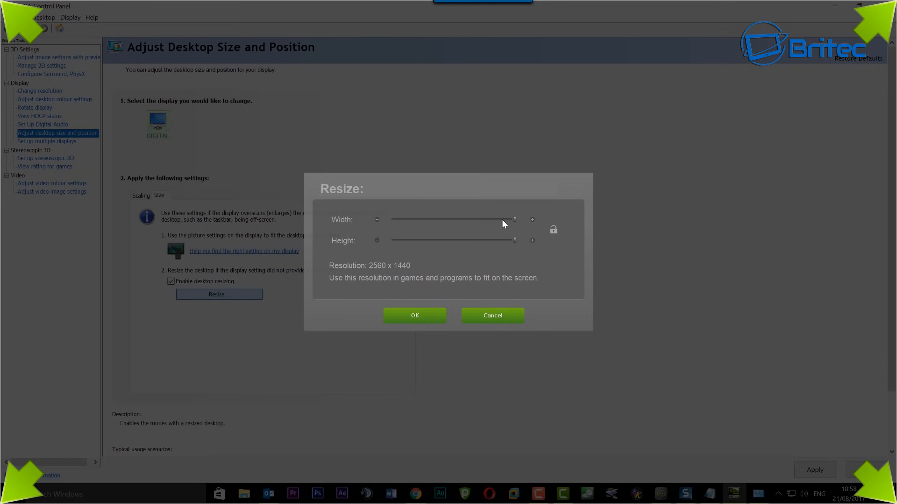
mouse_move(377, 222)
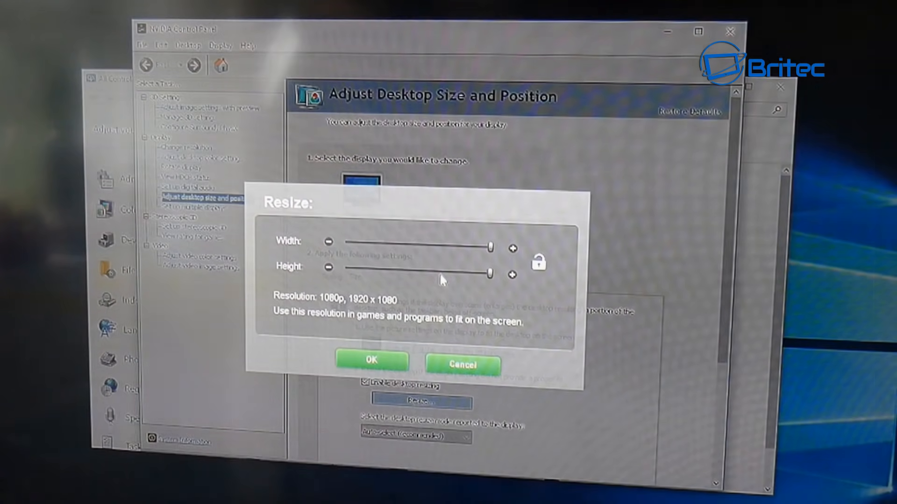
mouse_move(487, 263)
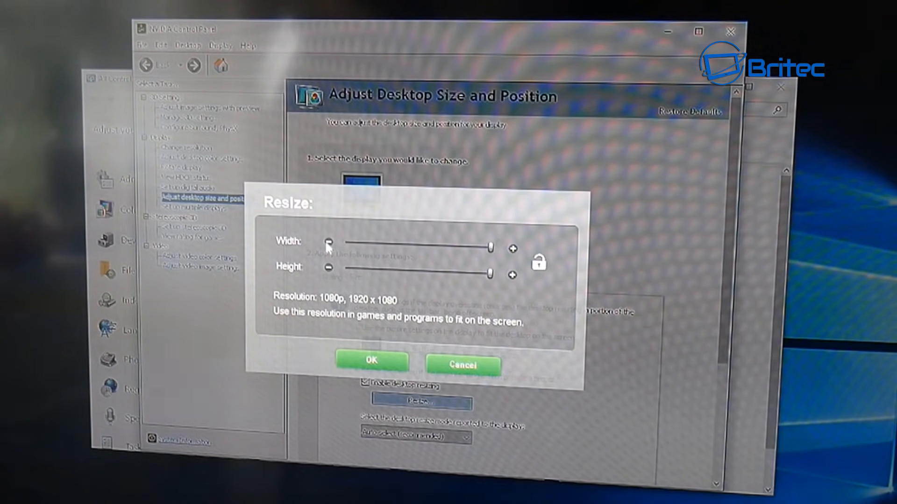
mouse_move(460, 257)
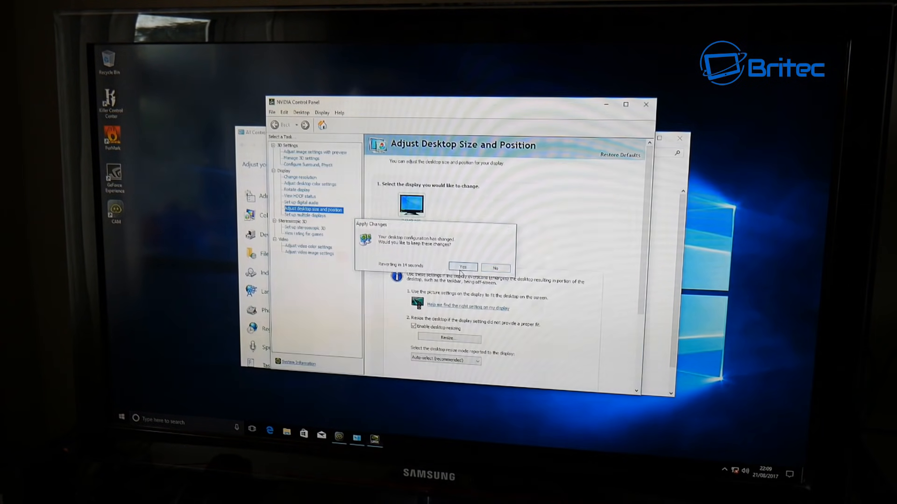
Step: Keep the resized desktop configuration and minimize the NVIDIA Control Panel window
left_click(462, 267)
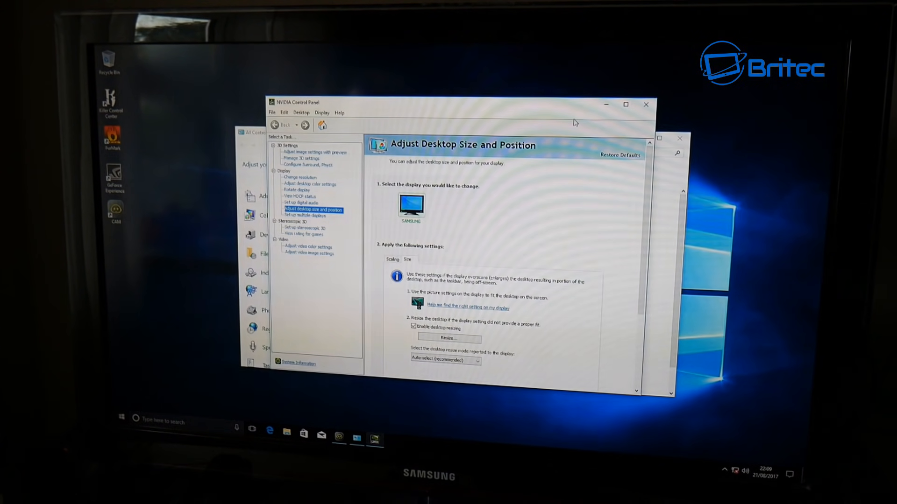
mouse_move(359, 352)
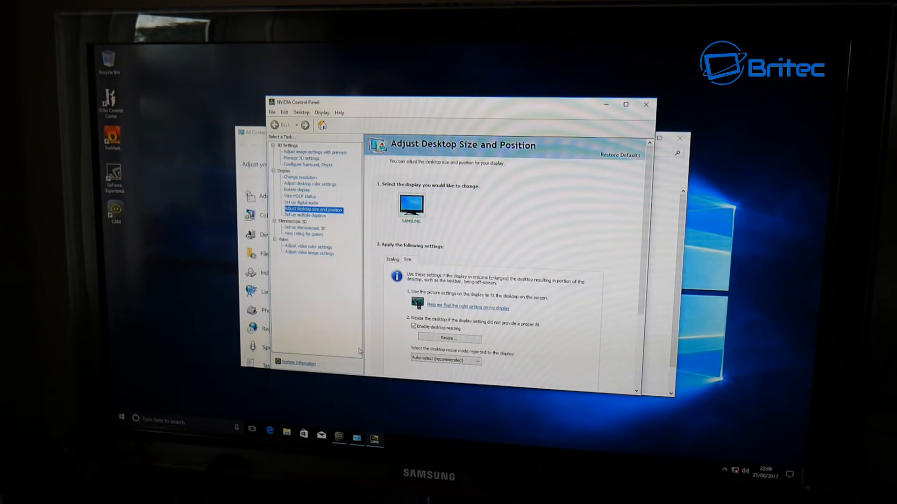
mouse_move(536, 168)
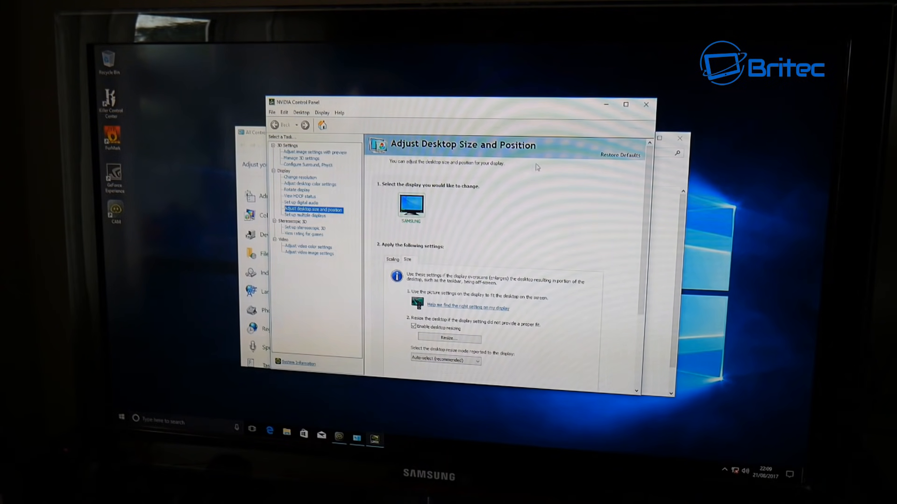
mouse_move(602, 110)
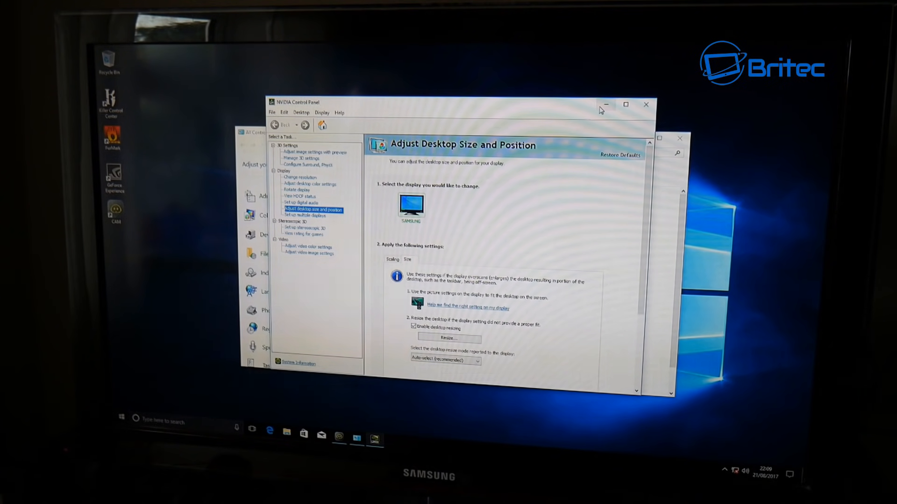
mouse_move(604, 109)
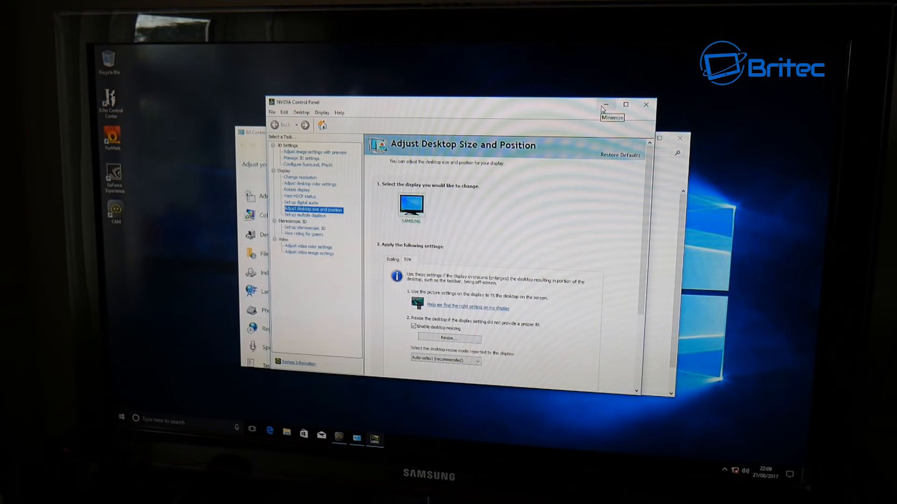
left_click(605, 104)
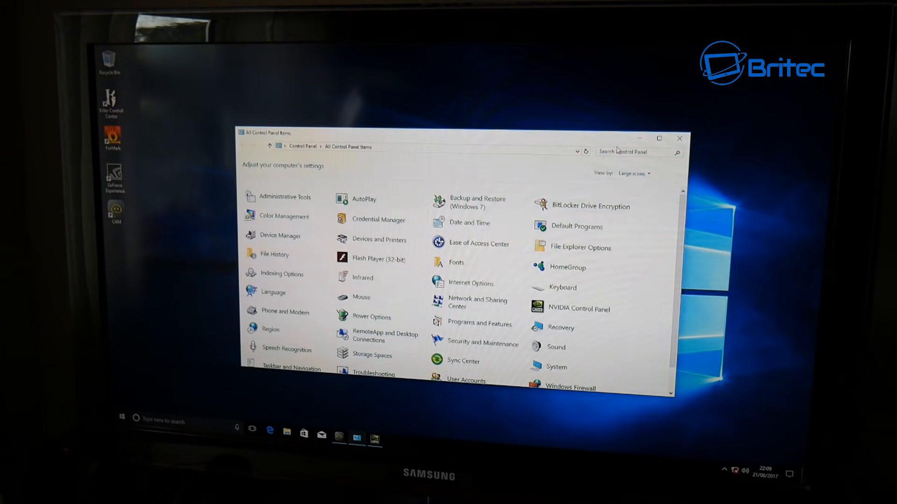
Step: Move the Control Panel window out of view to reveal the full desktop and taskbar
left_click(679, 138)
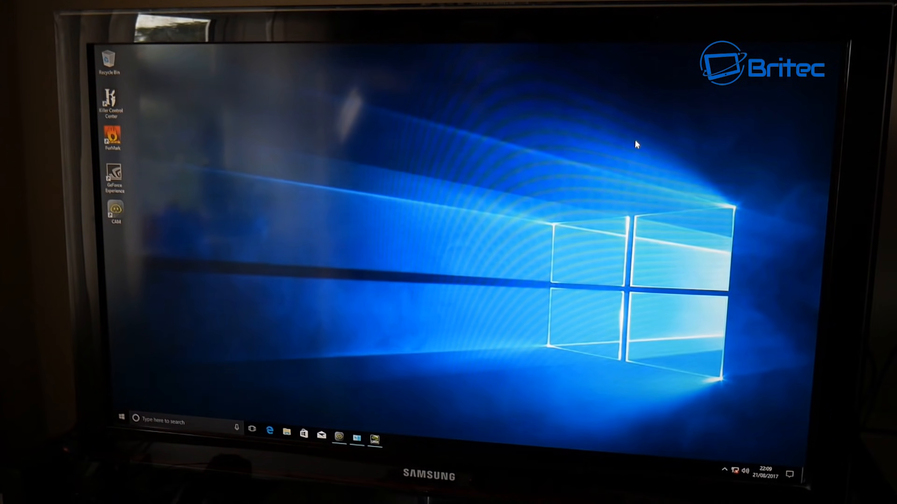
mouse_move(237, 379)
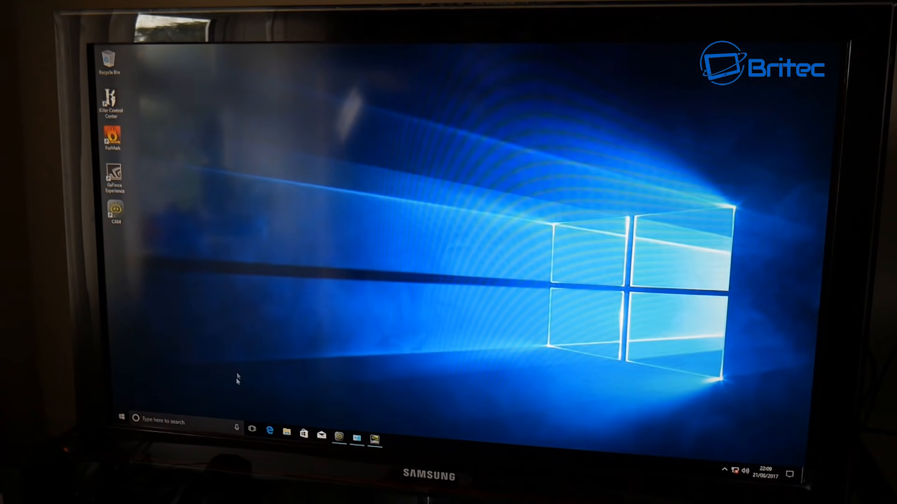
mouse_move(350, 304)
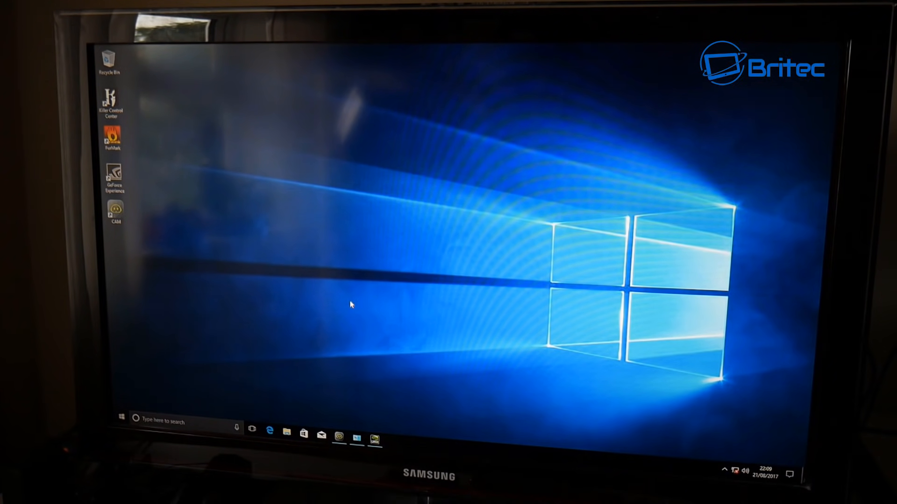
mouse_move(436, 294)
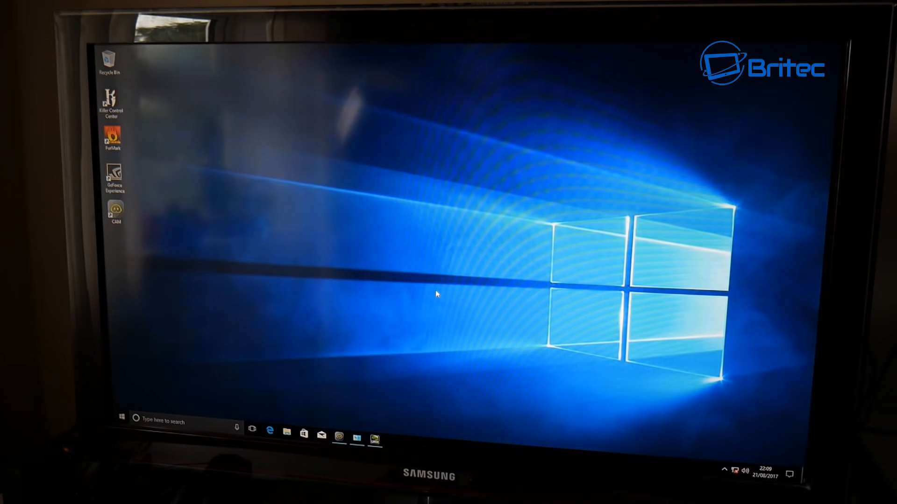